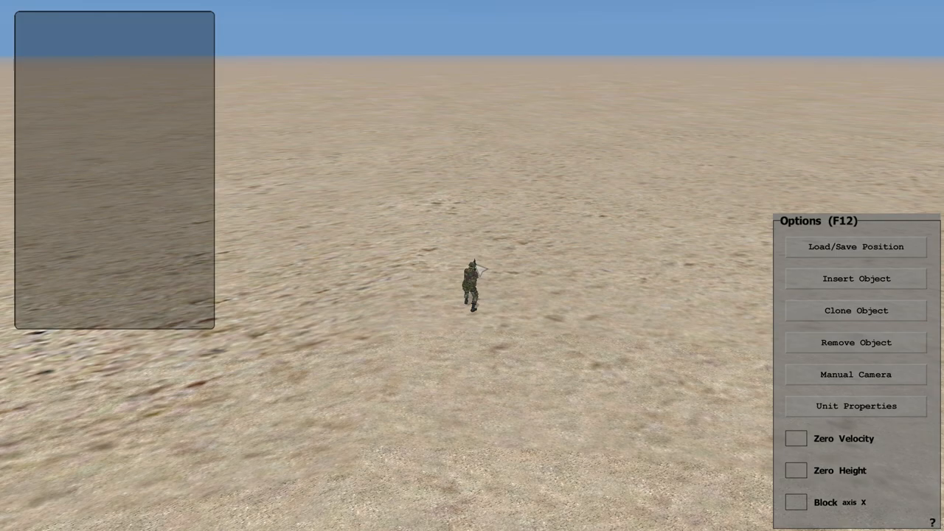
mouse_move(516, 273)
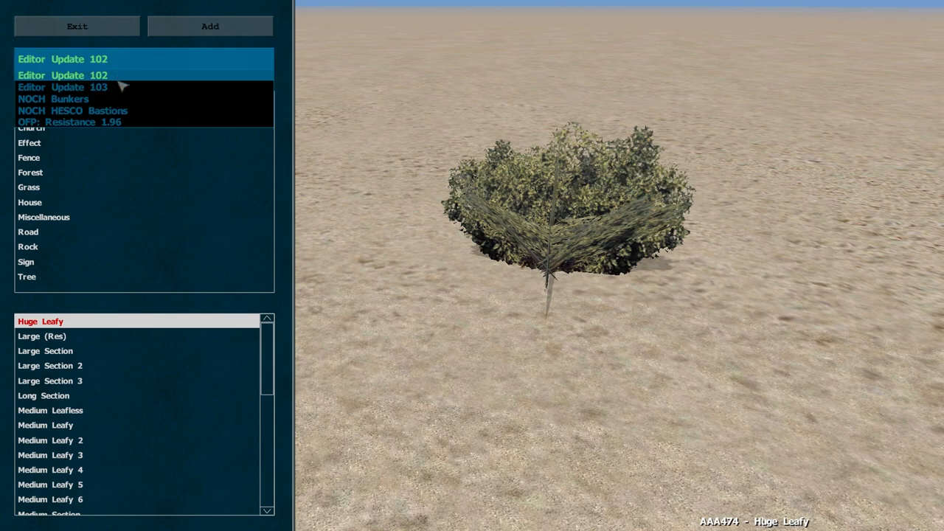
- Choose the Concrete Wall from the Editor Update 103 EU fences and walls list
click(62, 87)
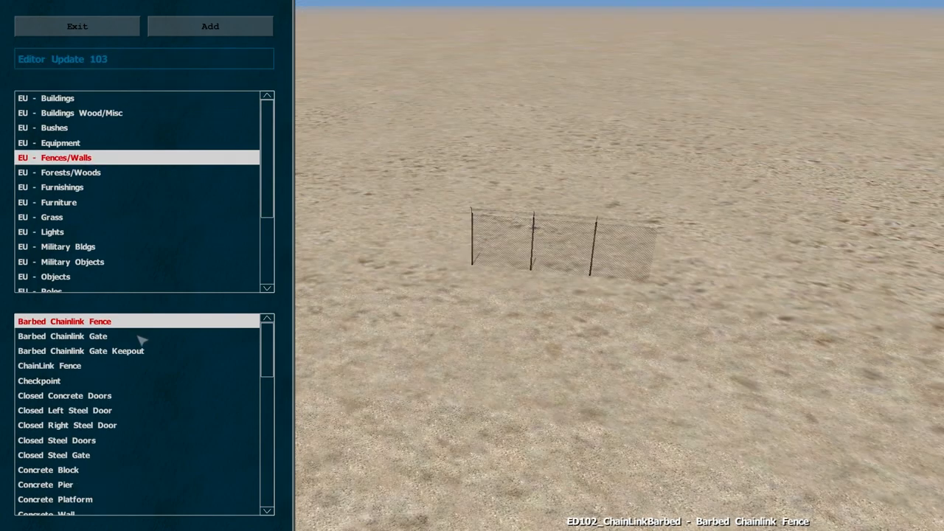
scroll(down, 3)
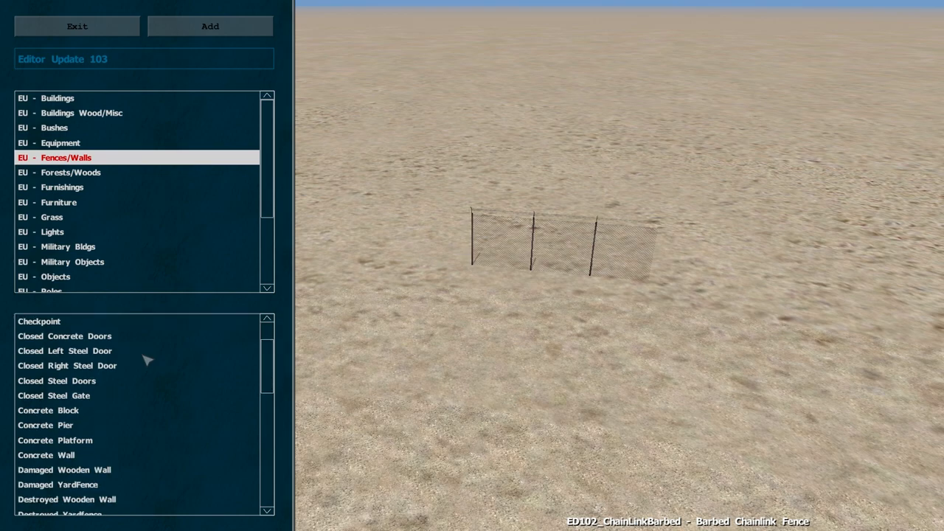
scroll(down, 3)
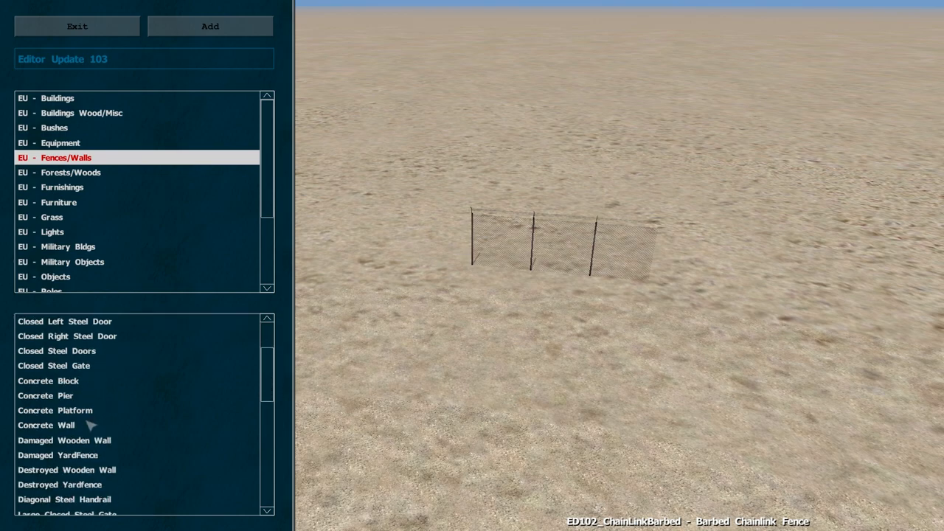
click(46, 425)
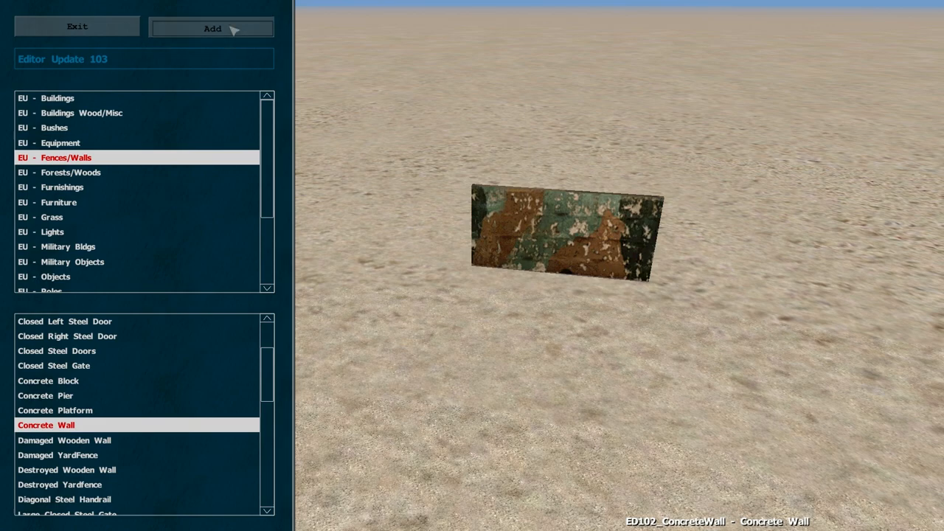
- Add the concrete wall, lock Y-axis movement, and position two walls end to end with the manual camera
click(213, 28)
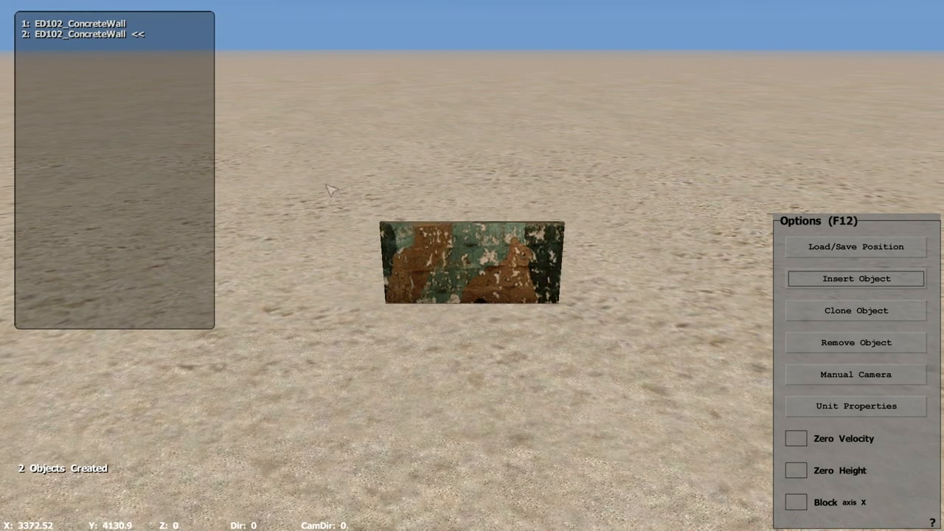
mouse_move(537, 354)
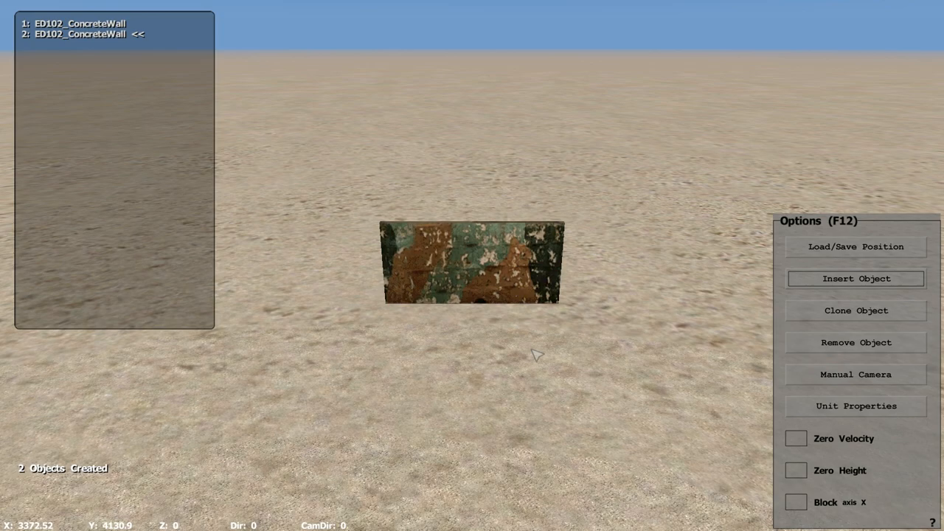
mouse_move(519, 367)
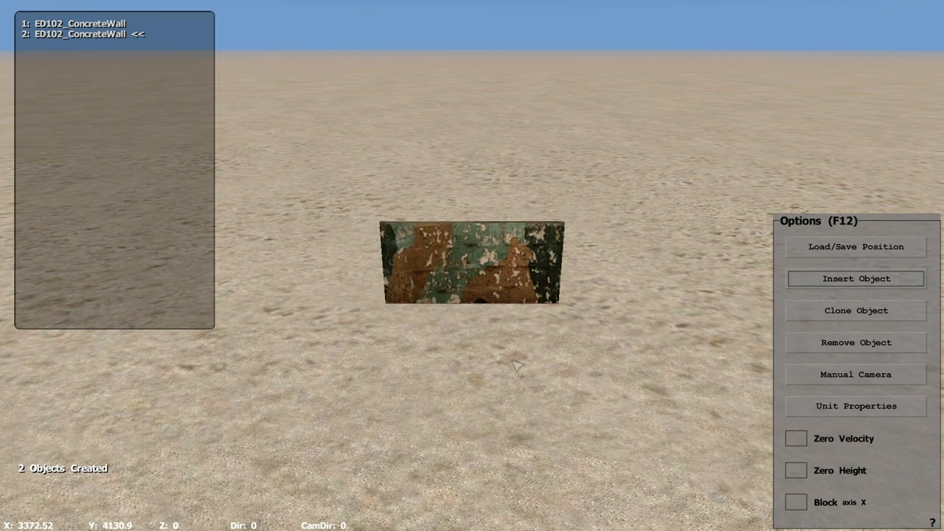
mouse_move(481, 327)
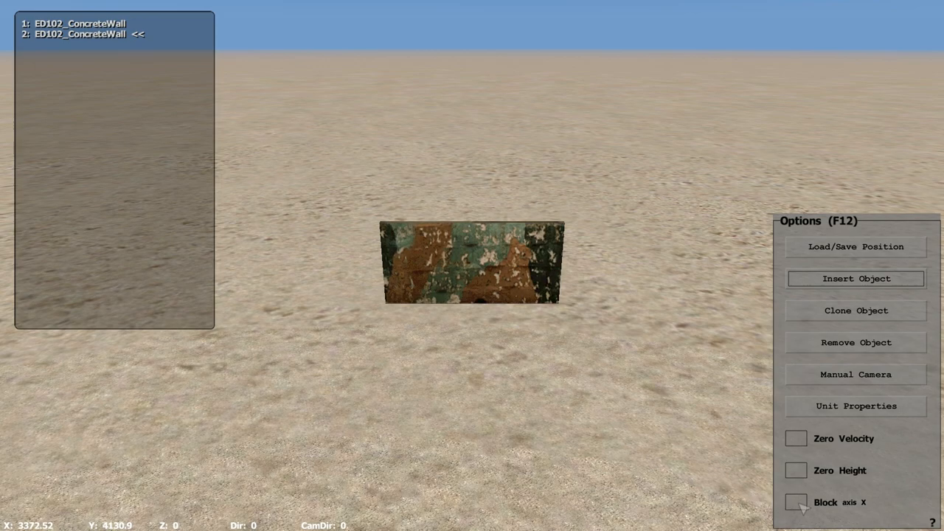
click(796, 502)
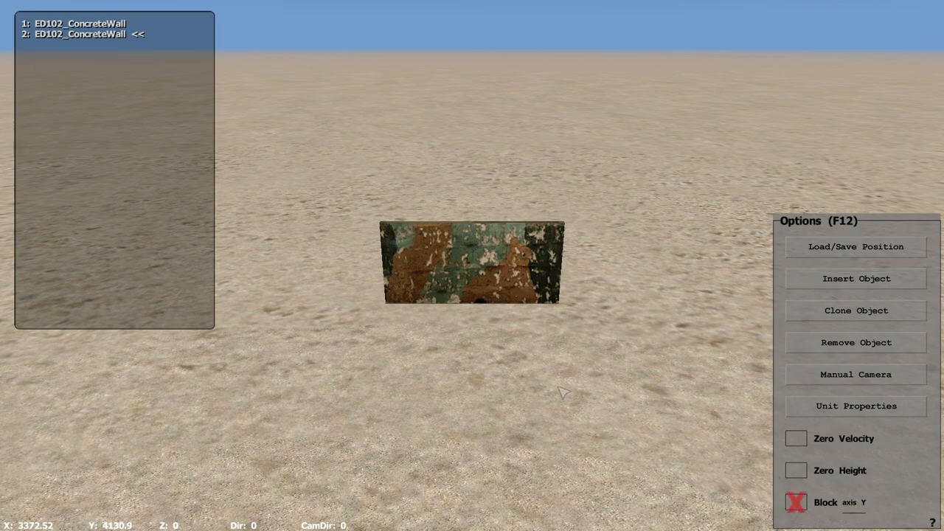
mouse_move(445, 355)
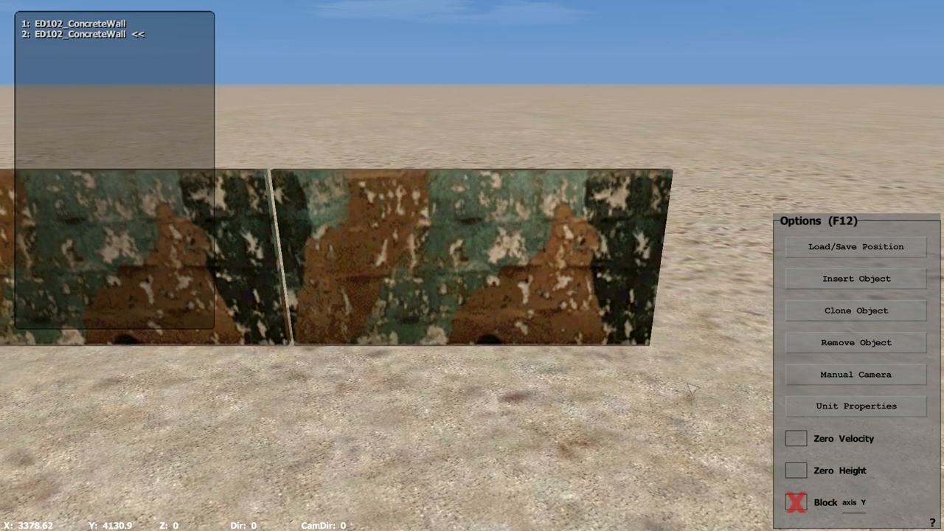
click(856, 374)
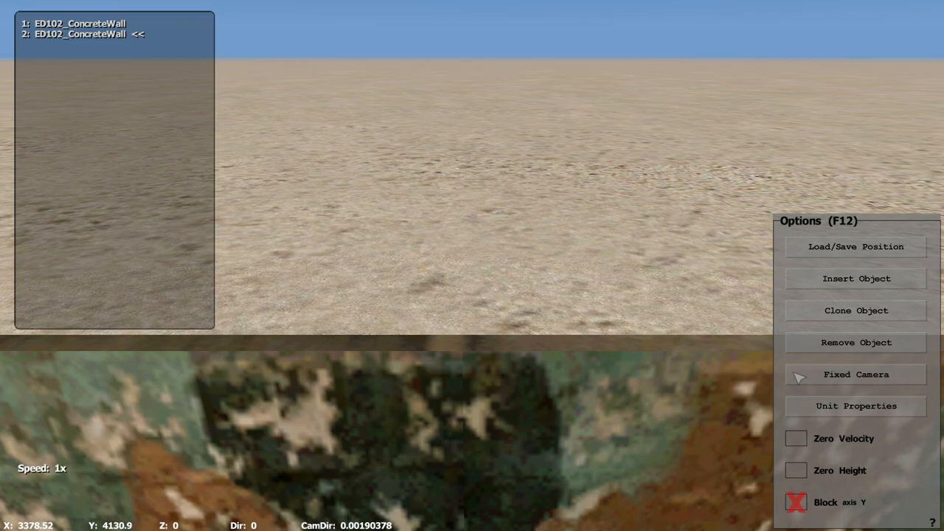
click(856, 375)
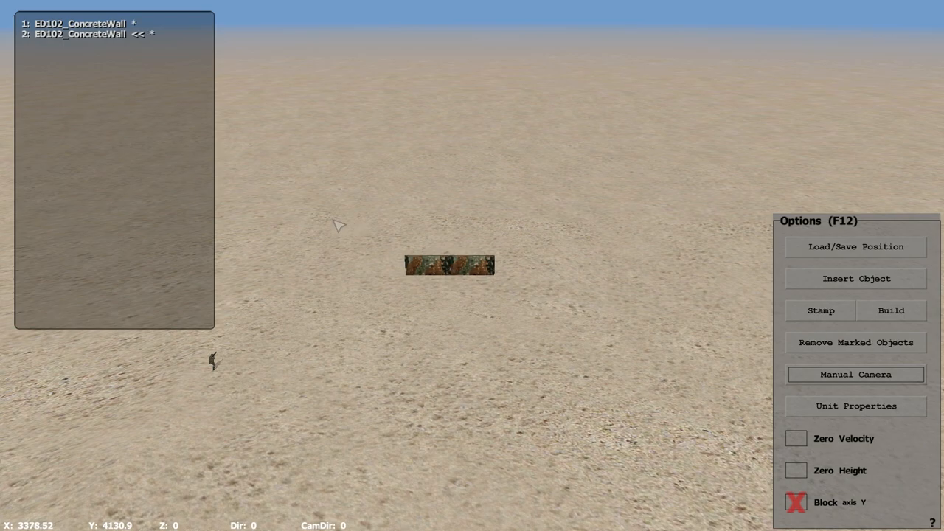
mouse_move(835, 333)
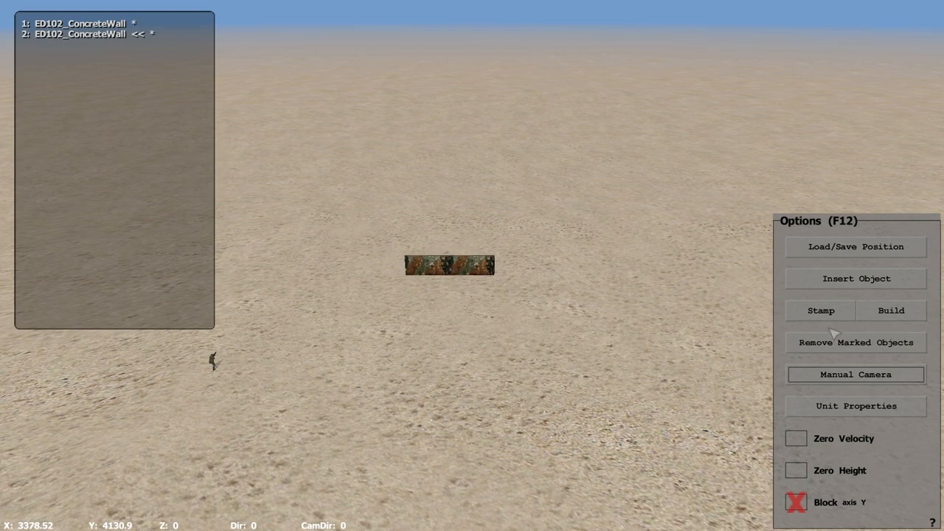
- Build eight more walls from the marked pair to form a straight row of ten
click(891, 309)
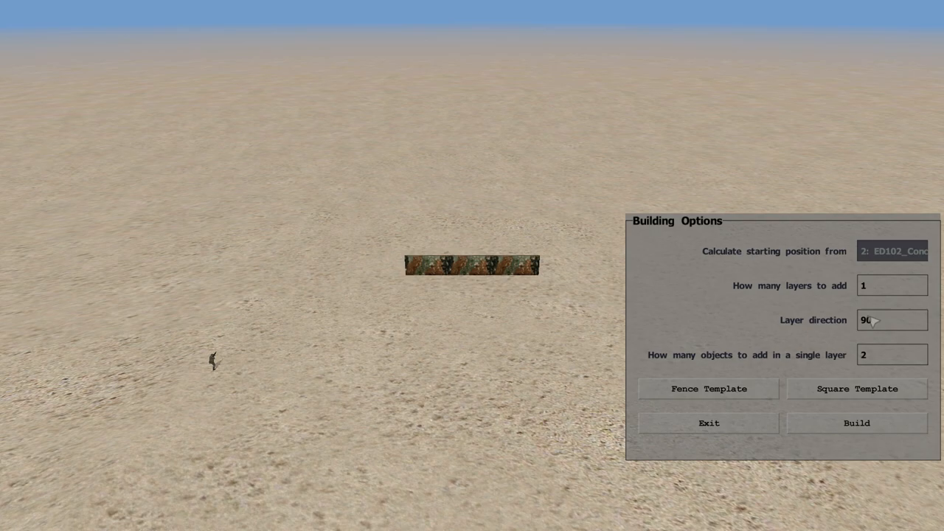
mouse_move(725, 367)
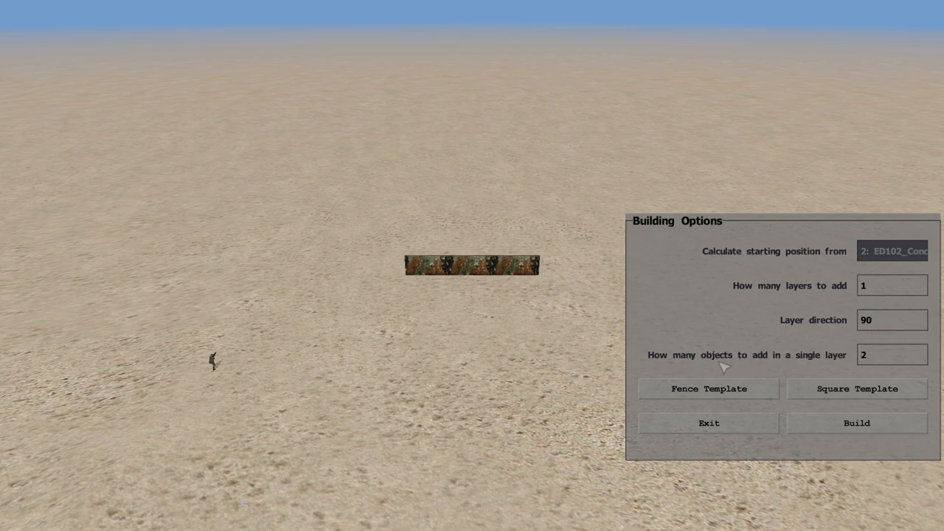
mouse_move(770, 377)
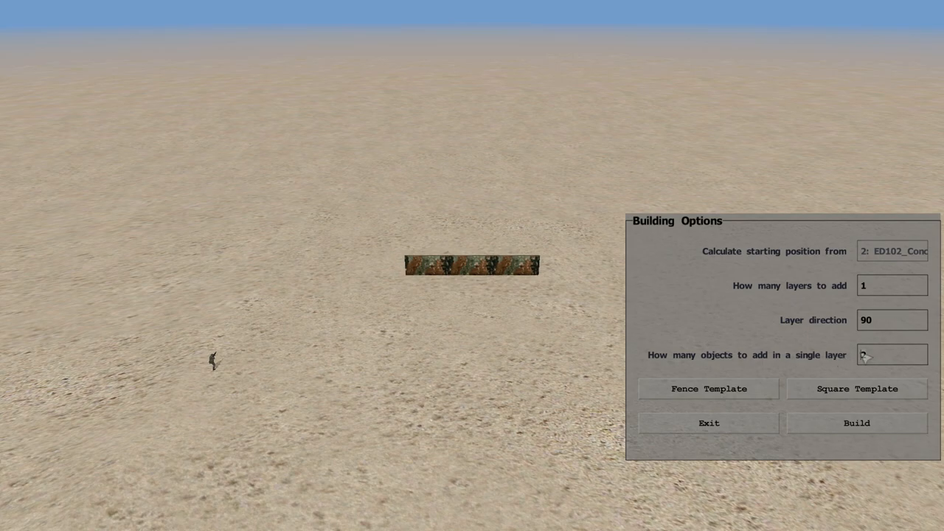
text(8)
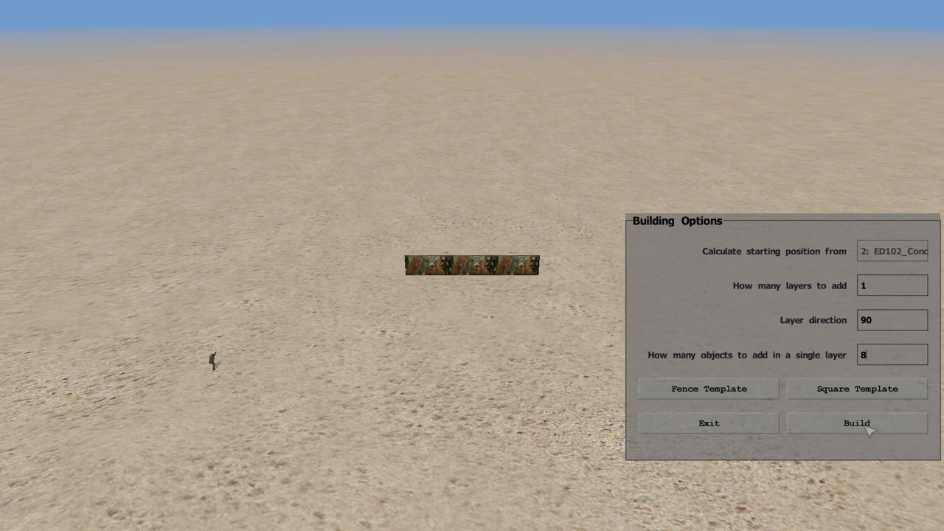
click(855, 421)
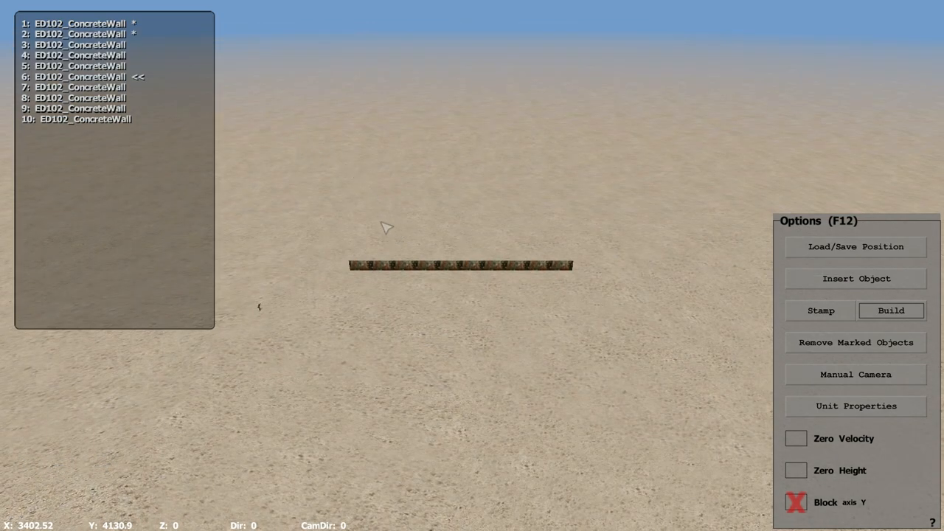
mouse_move(272, 186)
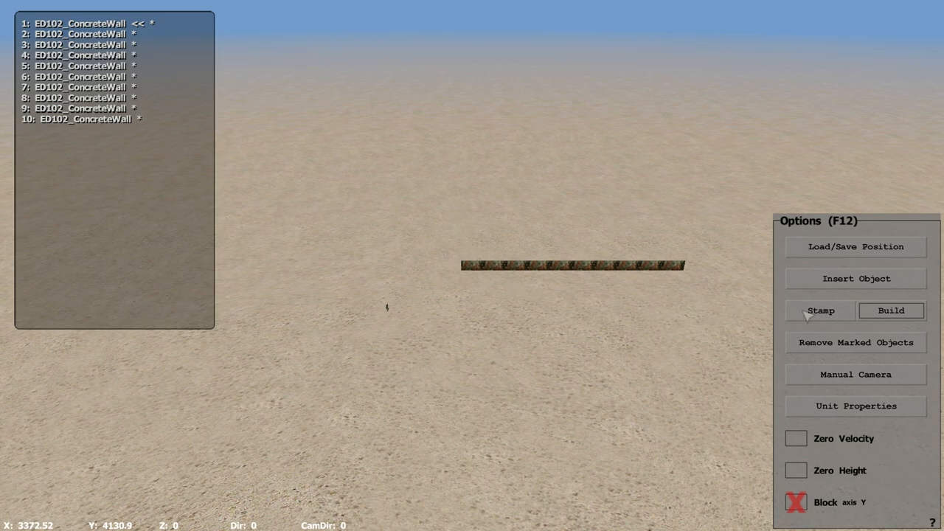
- Stamp a copy of the ten-wall row to bring the total to twenty walls
click(820, 310)
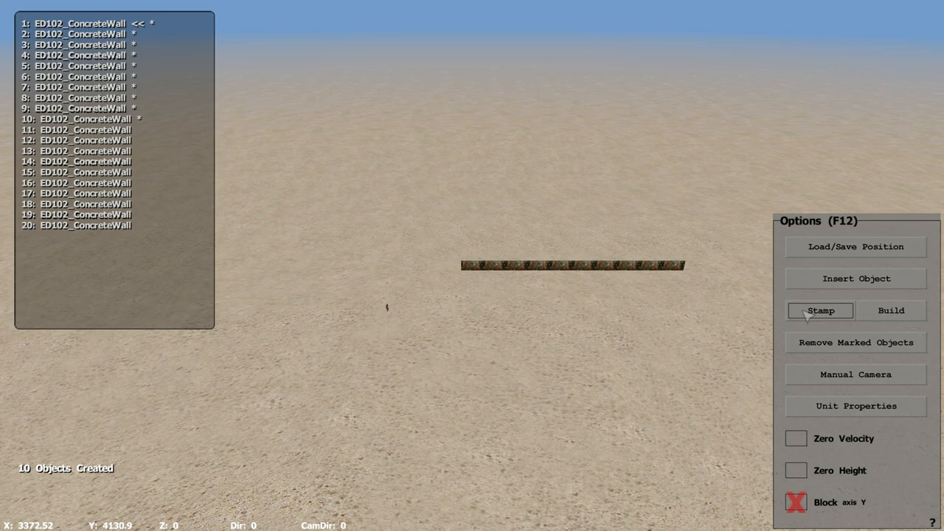
mouse_move(324, 224)
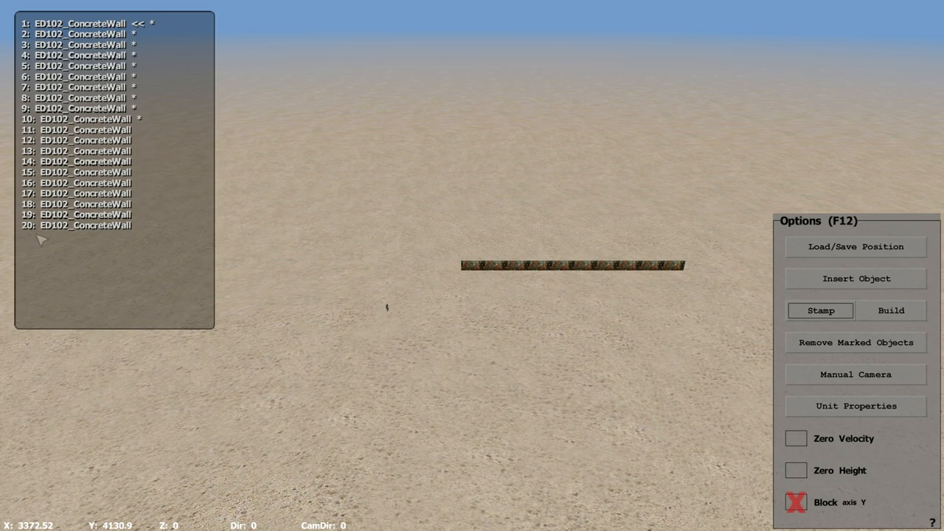
mouse_move(811, 319)
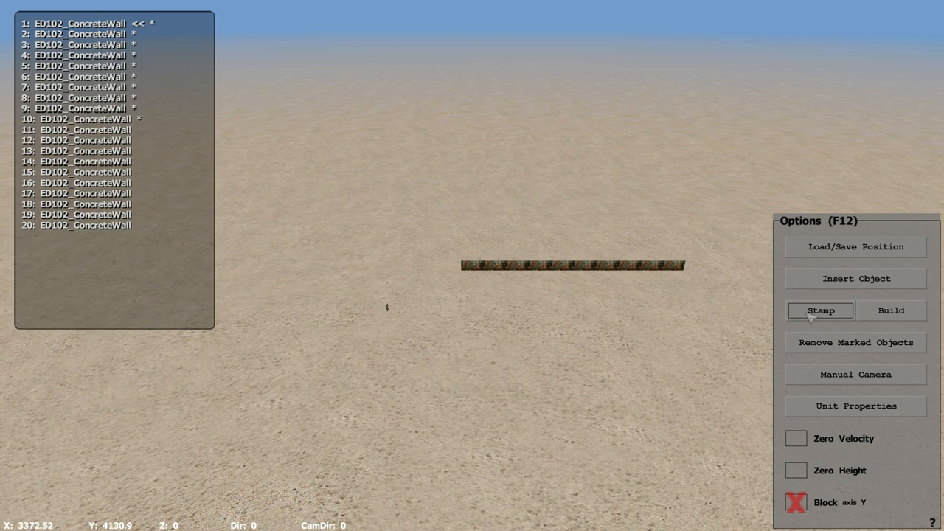
click(820, 310)
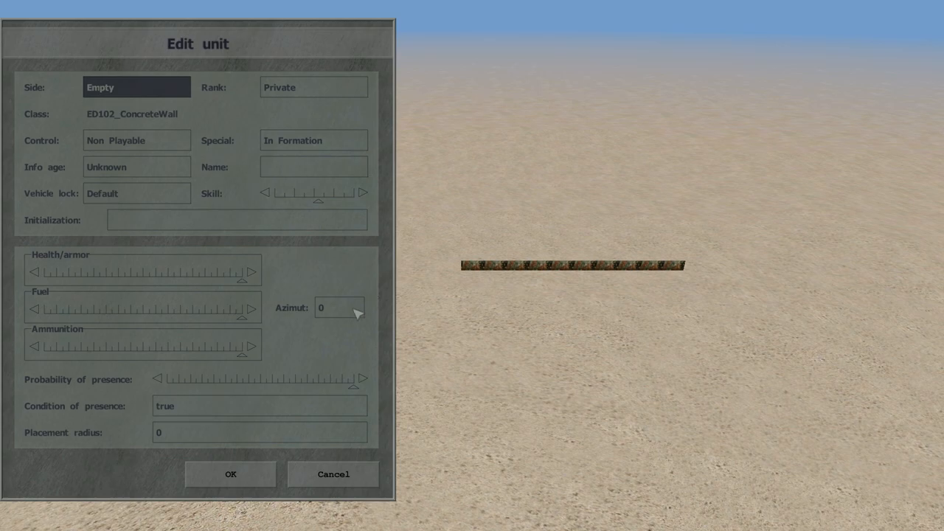
- Set the copied row's azimuth to 90 so it meets the first row at a right angle
click(357, 310)
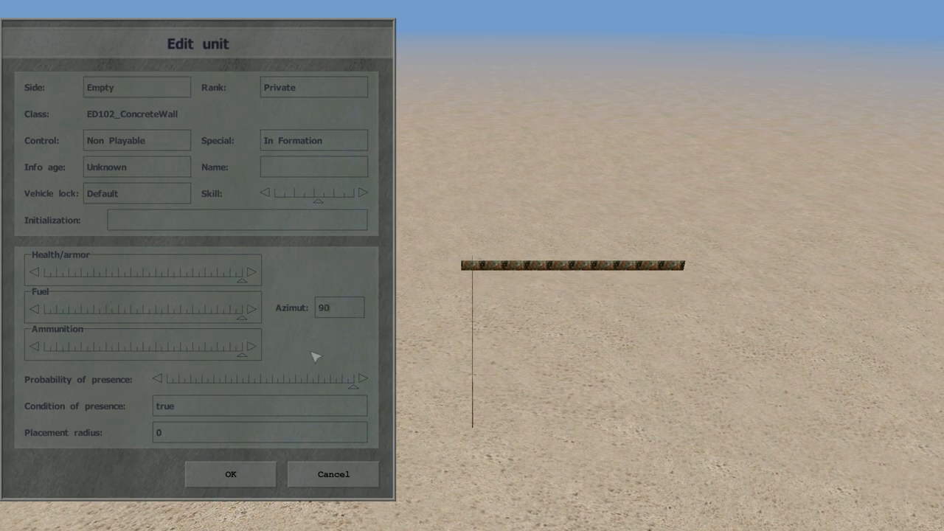
click(230, 474)
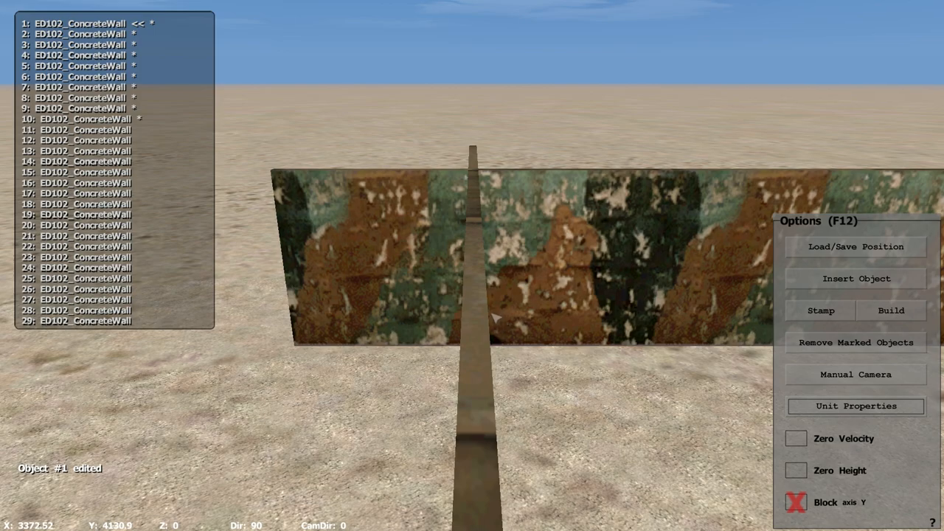
mouse_move(516, 320)
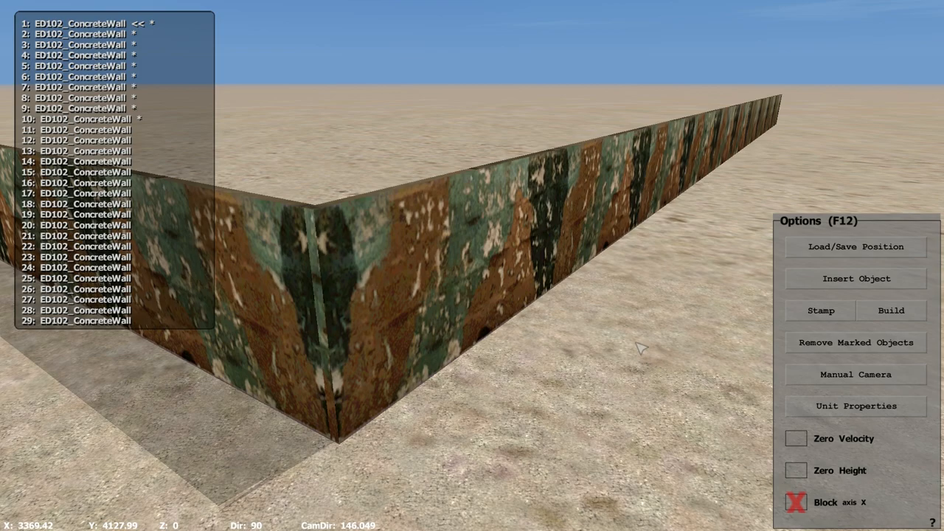
mouse_move(728, 332)
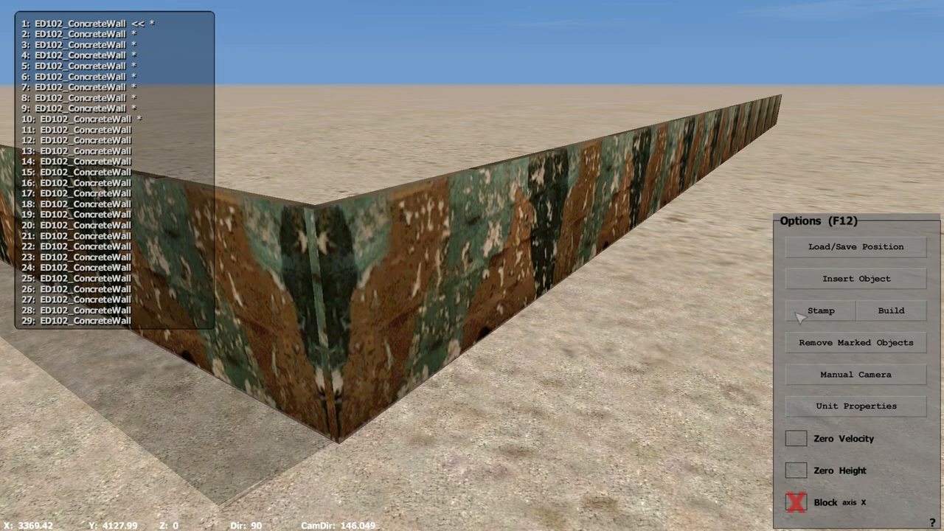
- Stamp another wall row and place it to close the remaining sides of the square
click(820, 310)
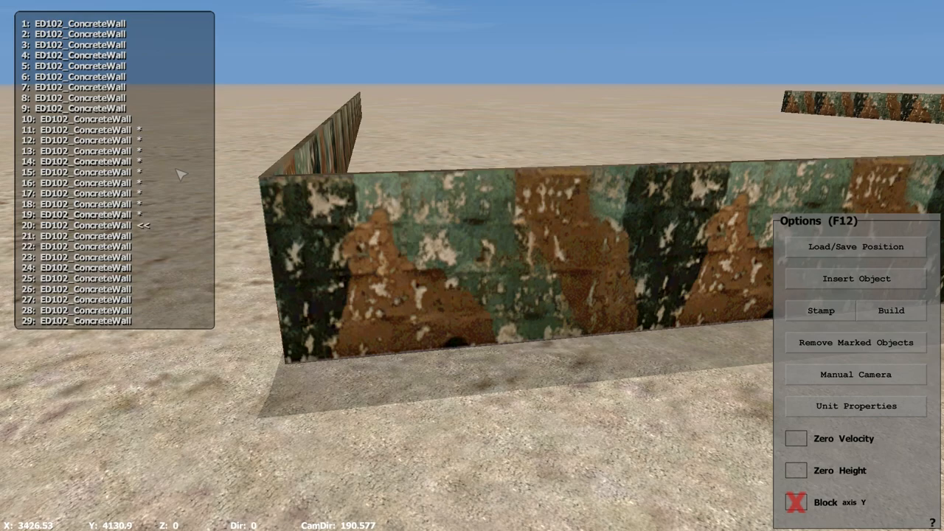
click(86, 224)
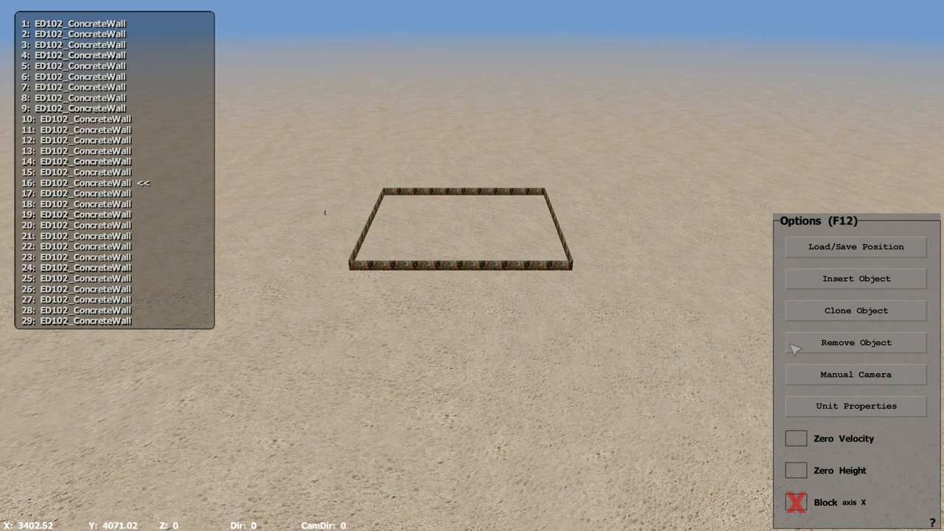
- Remove wall #16 to leave a gap opening in one side of the enclosure
click(855, 342)
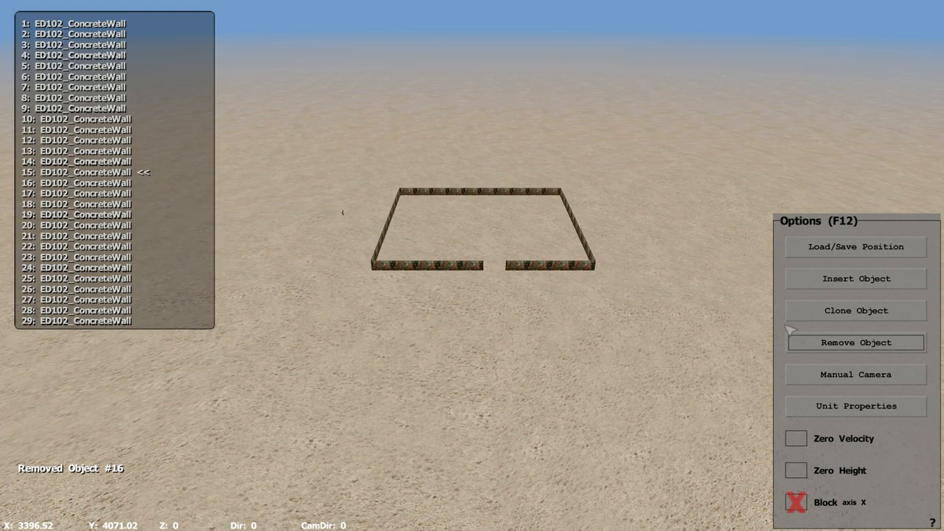
click(855, 342)
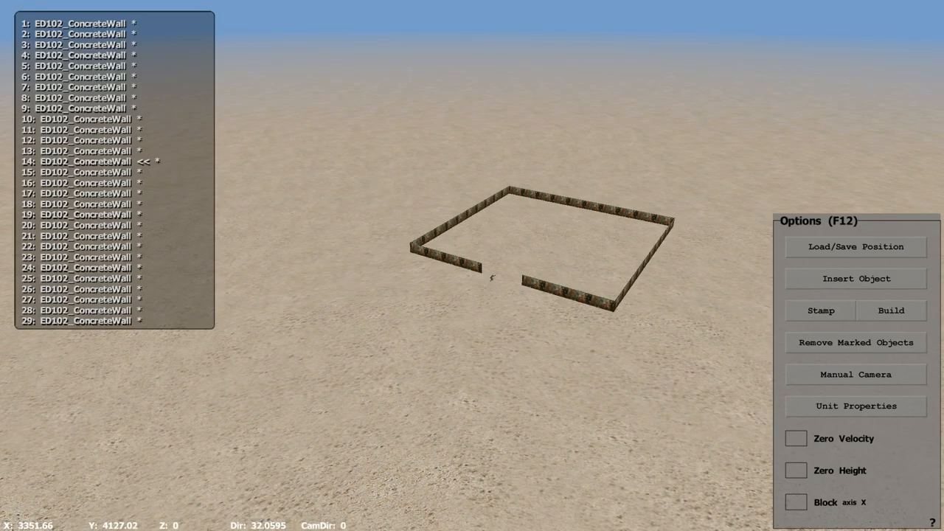
mouse_move(811, 267)
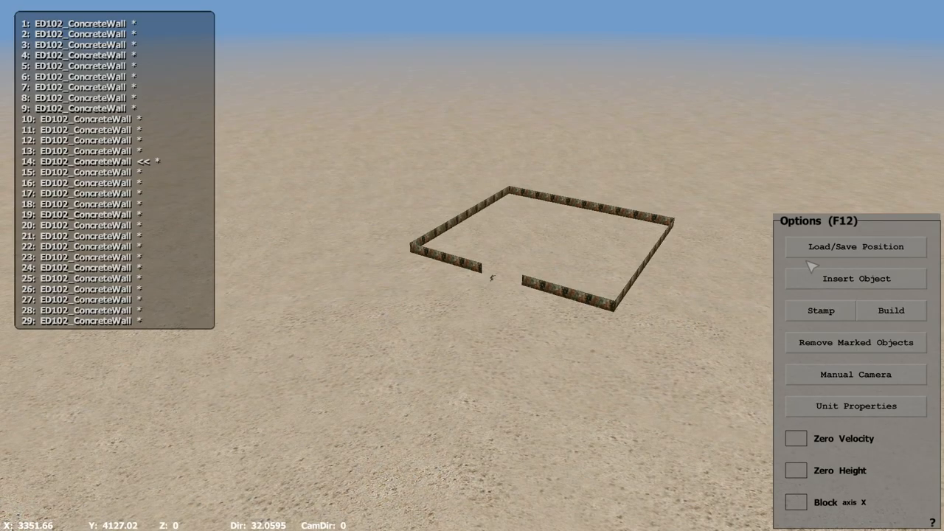
- Save the wall positions as SQM export data in slot 1 named 'fence'
click(855, 246)
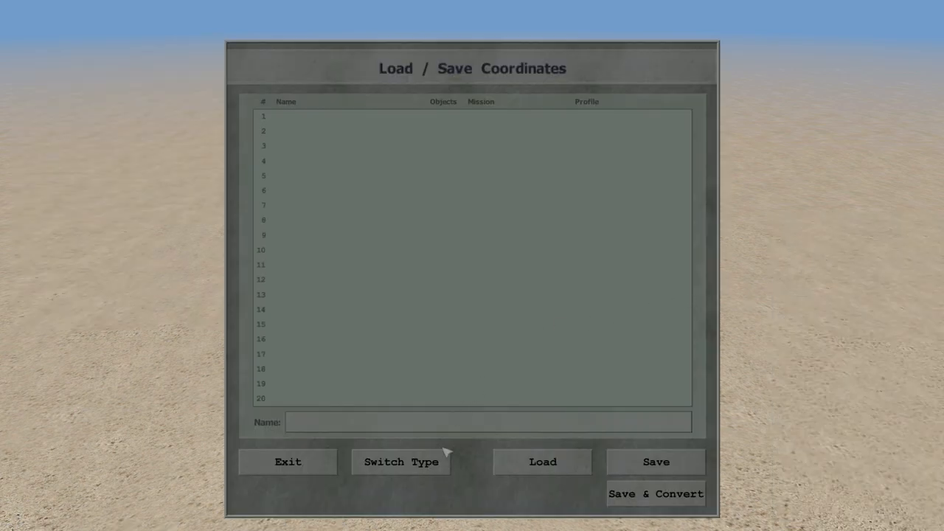
click(402, 462)
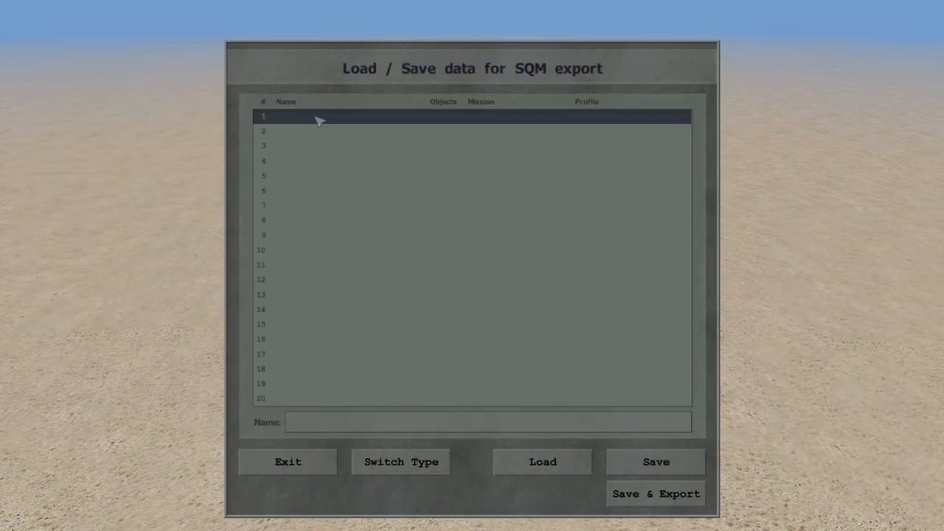
text(fence)
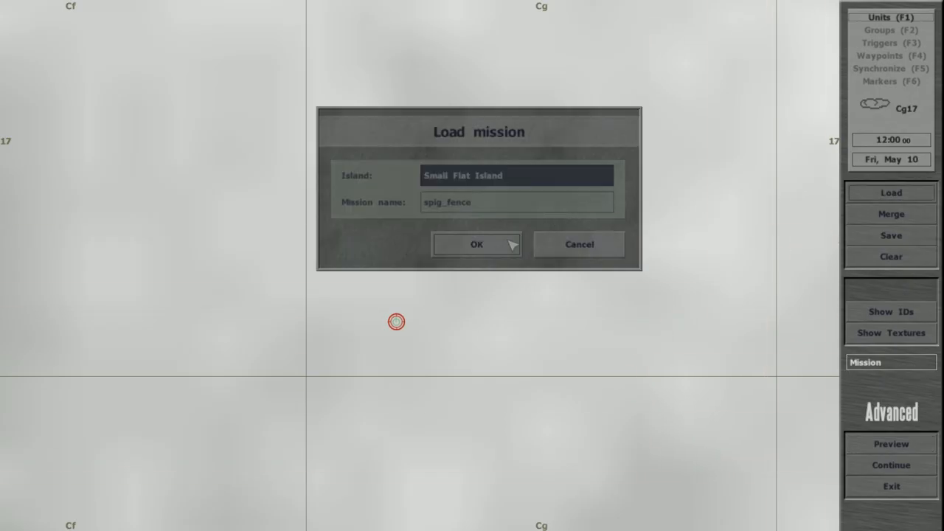
- Load the spig_fence mission on Small Flat Island and preview the walls in-game
click(475, 245)
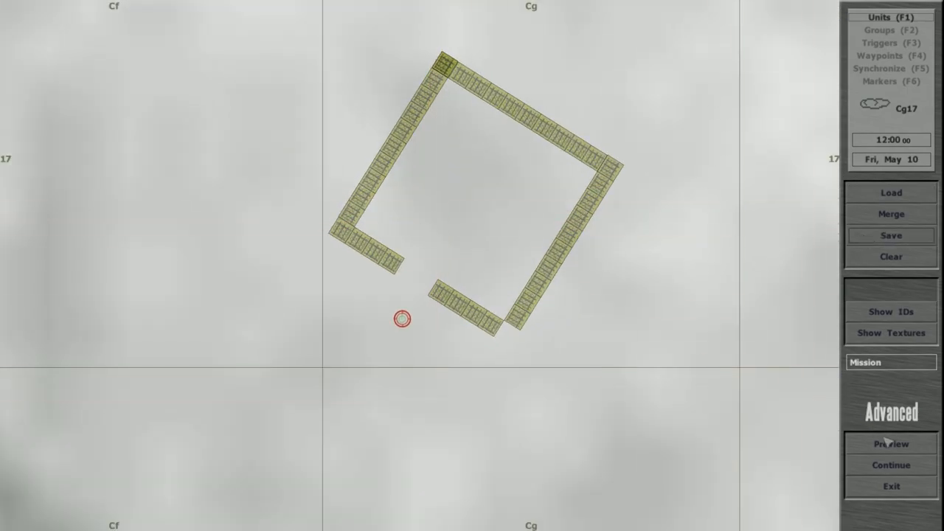
click(891, 442)
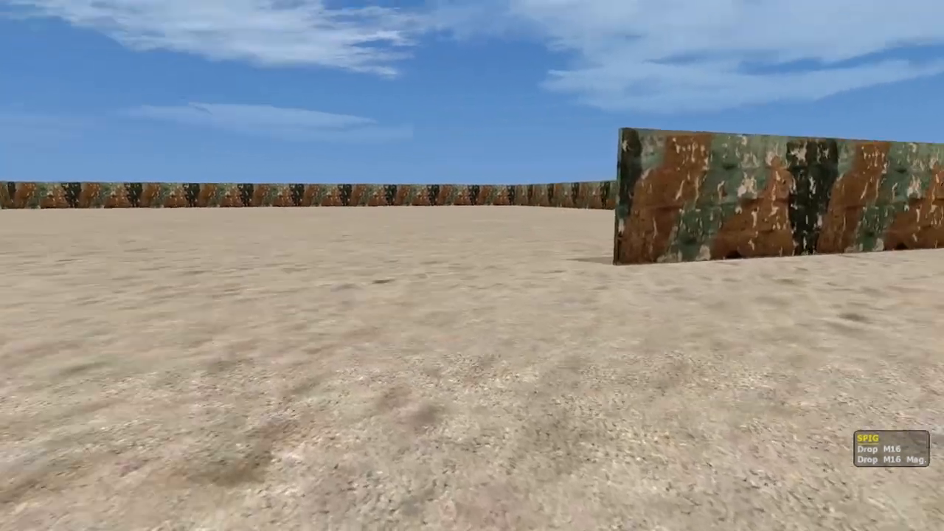